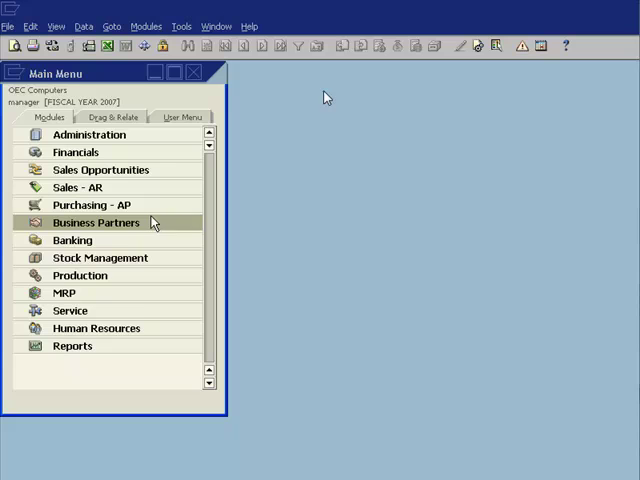
- Open Business Partner Master Data from the Business Partners module
left_click(96, 222)
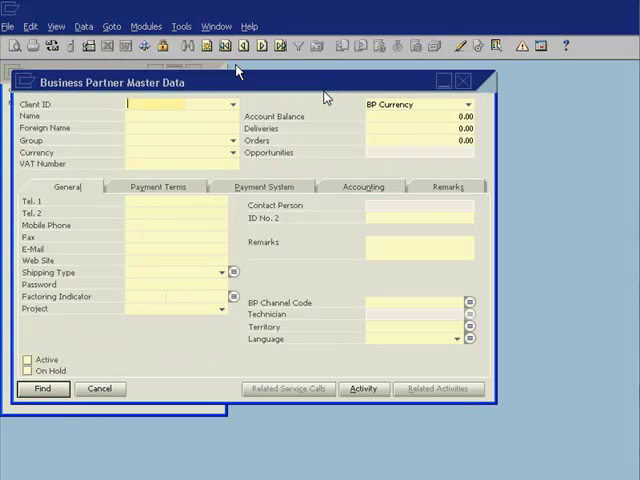
left_click(204, 46)
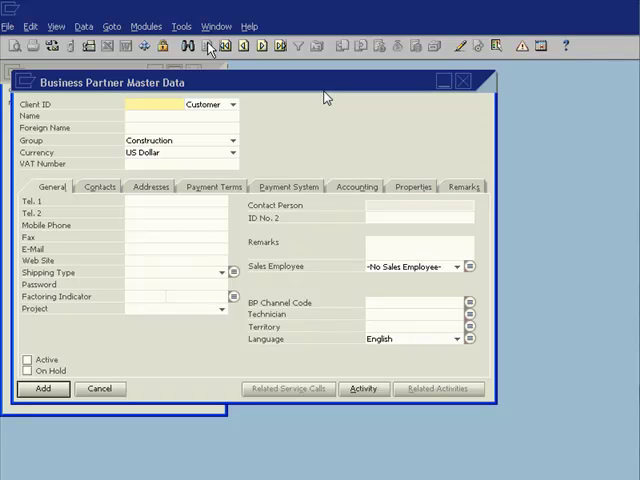
- Navigate to the first record to display Alpha Corporation (C00001)
left_click(224, 46)
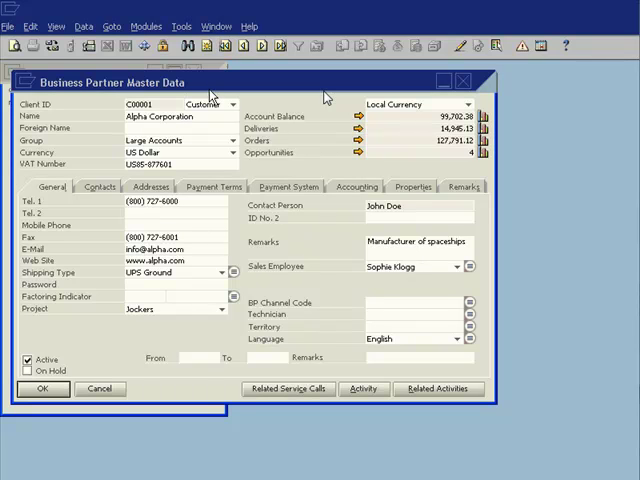
mouse_move(88, 188)
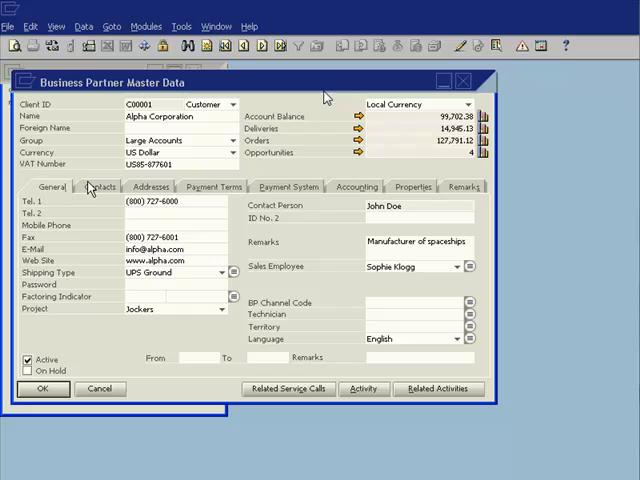
mouse_move(236, 180)
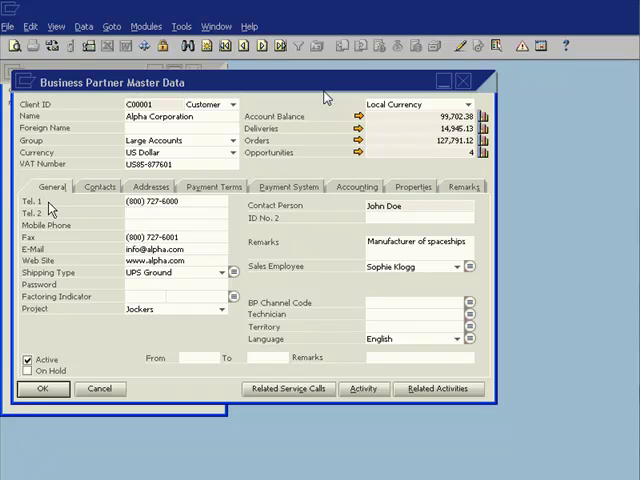
mouse_move(34, 260)
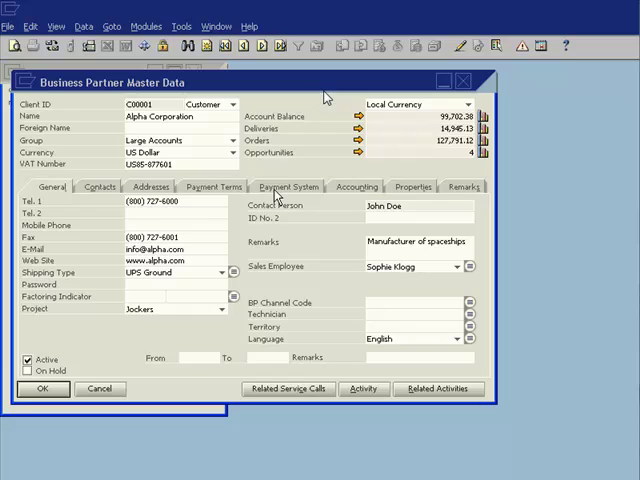
mouse_move(282, 192)
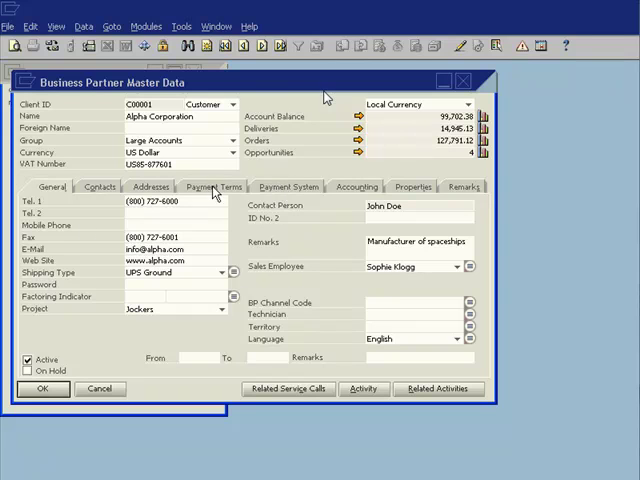
mouse_move(360, 188)
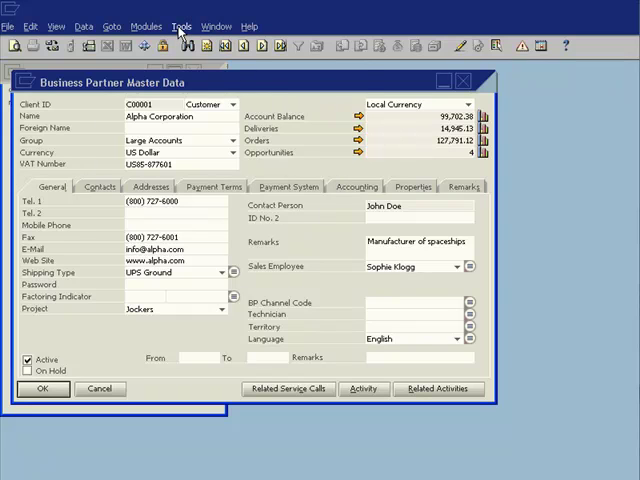
- In User-Defined Fields - Management, select Master Data > Business Partner and start a new field
left_click(180, 26)
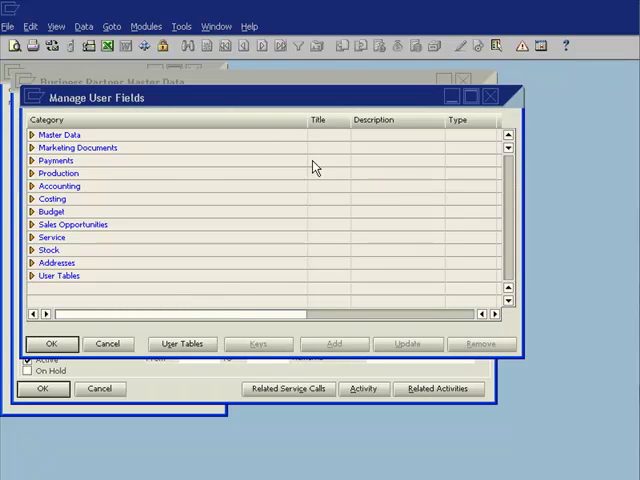
mouse_move(196, 132)
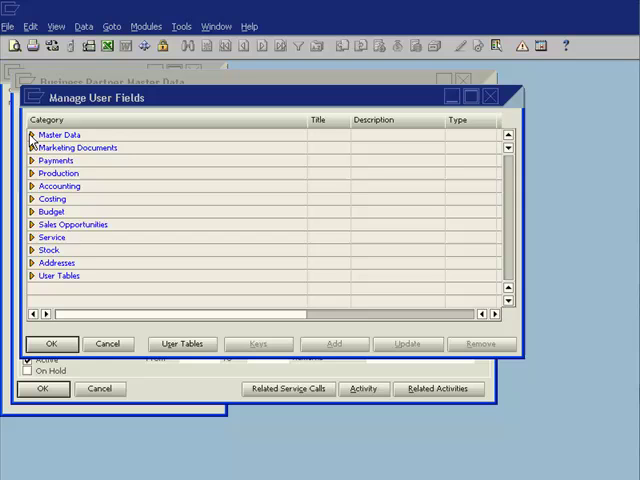
left_click(32, 136)
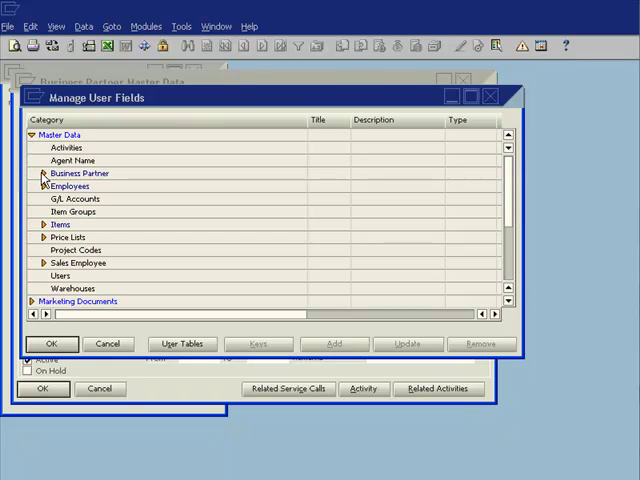
left_click(32, 172)
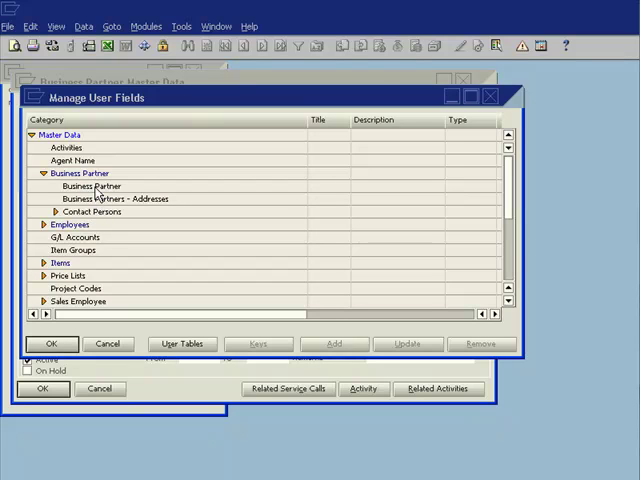
left_click(96, 186)
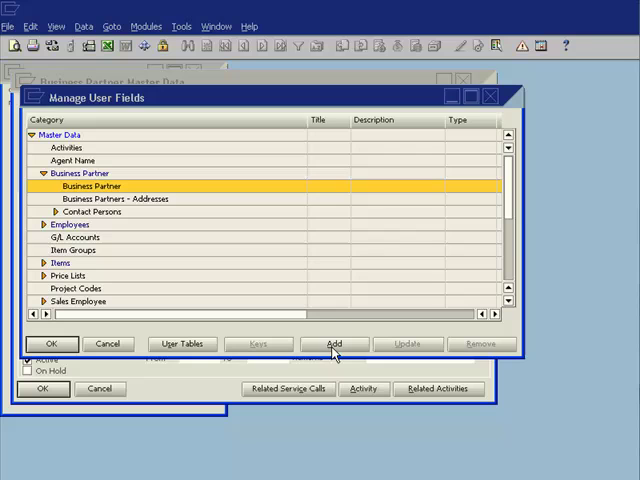
left_click(336, 344)
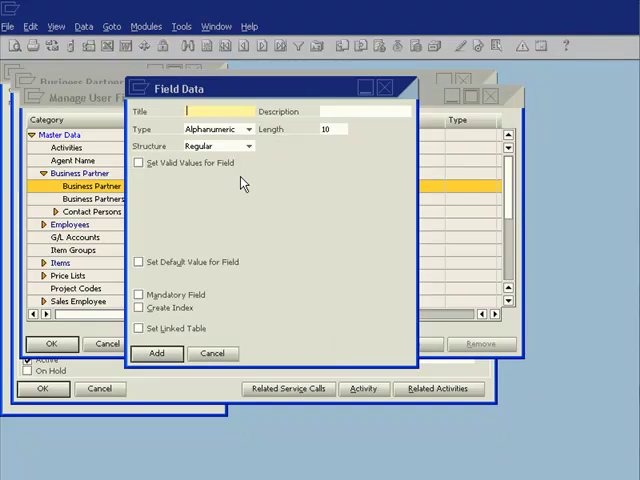
- Enter title LoyaltyLevel, description Loyalty Level, type Alphanumeric, length 10, Regular structure
type("Loy")
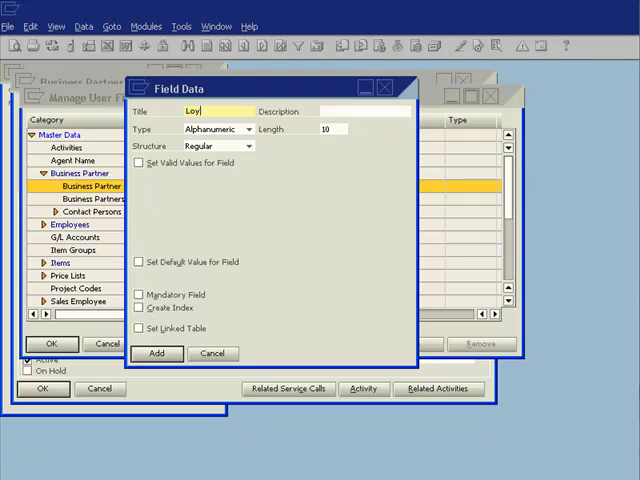
type("altyLevel")
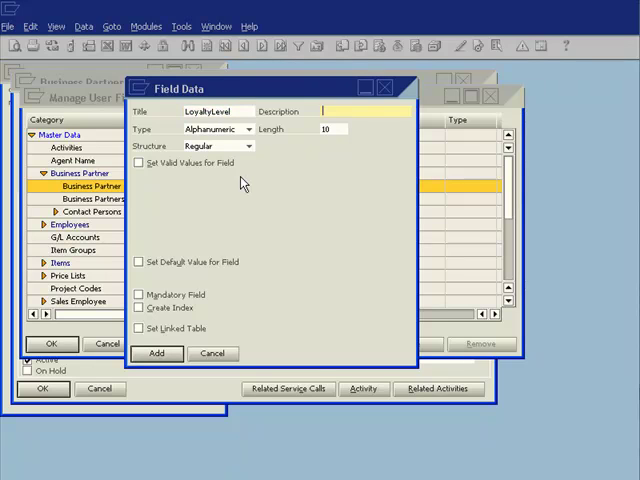
type("Loyalty Level")
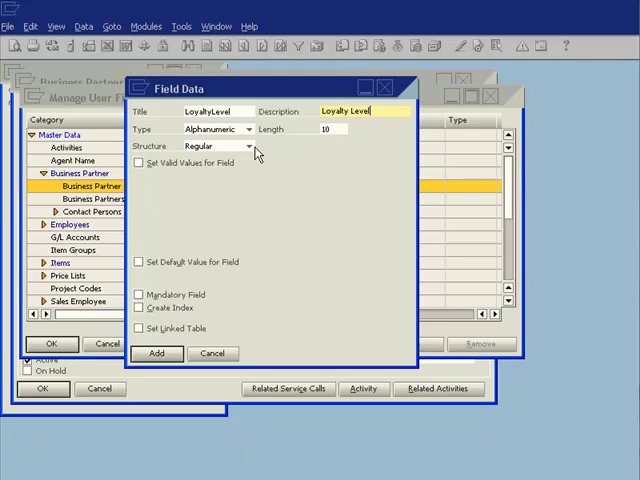
left_click(248, 128)
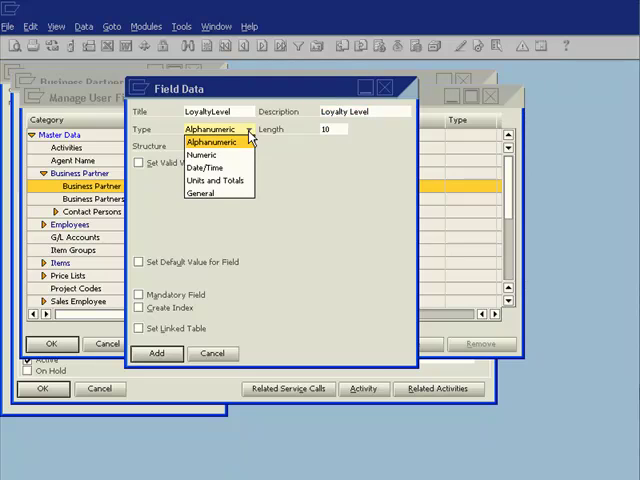
left_click(210, 140)
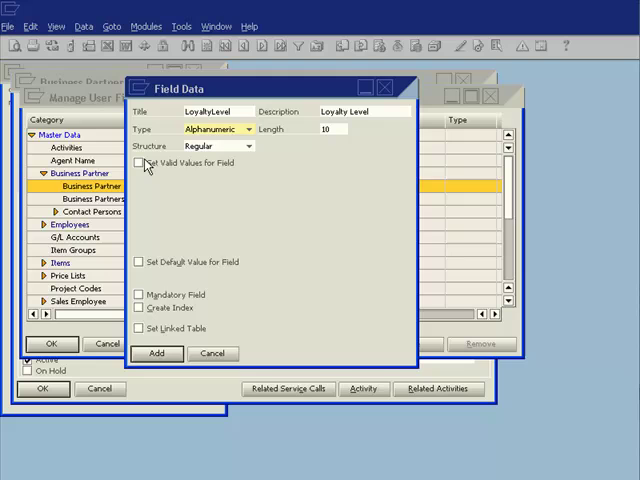
left_click(256, 144)
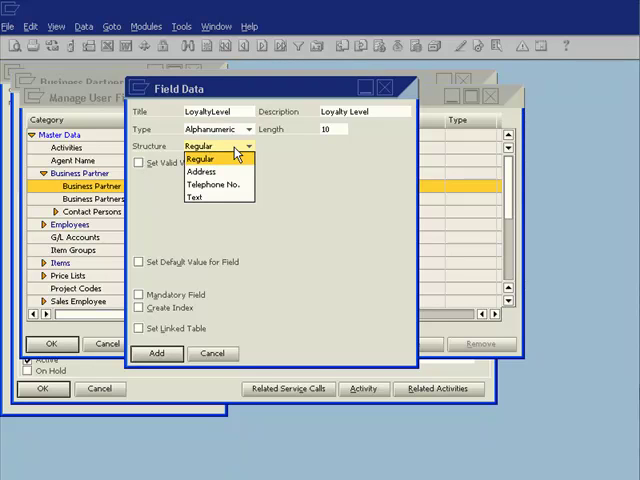
left_click(196, 158)
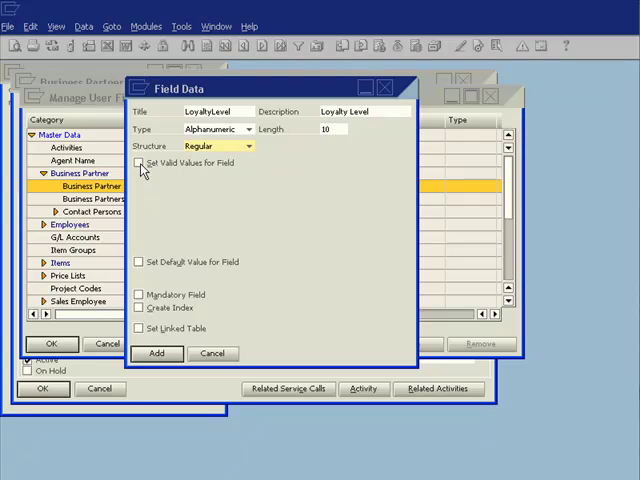
- Restrict LoyaltyLevel to valid values B Bronze, S Silver, G Gold with default B
left_click(140, 164)
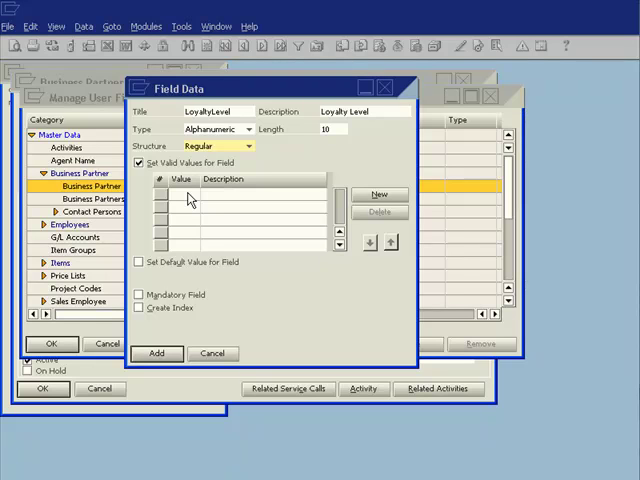
left_click(380, 196)
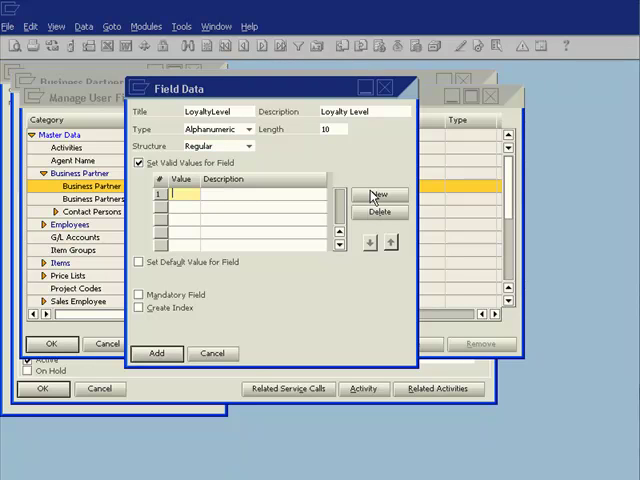
type("Br")
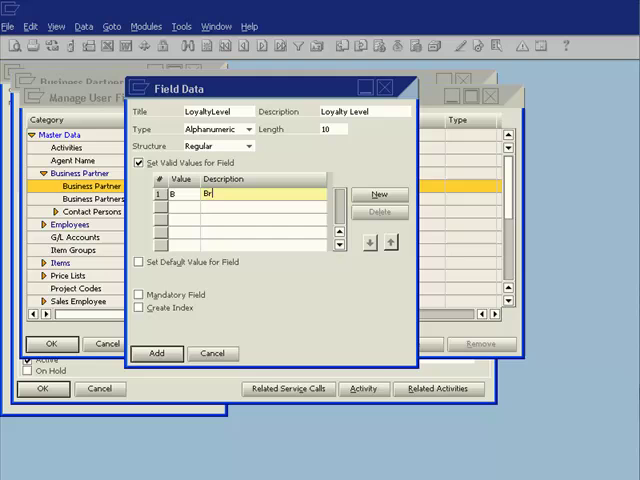
type("onze")
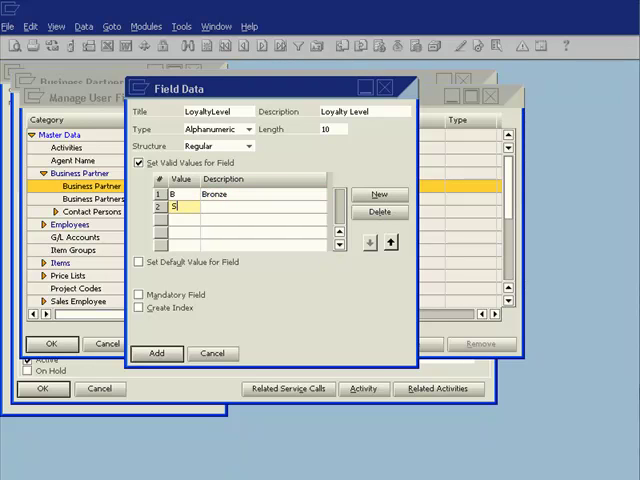
type("Silver")
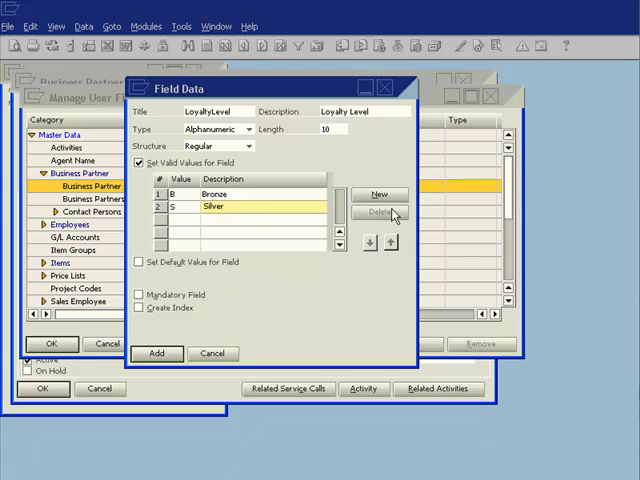
left_click(378, 194)
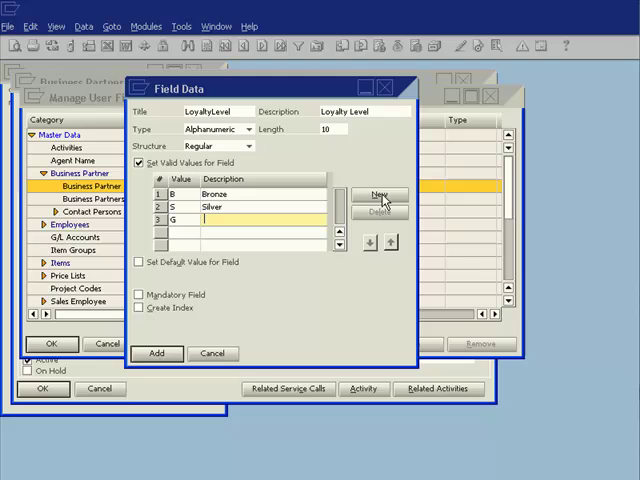
type("Gol")
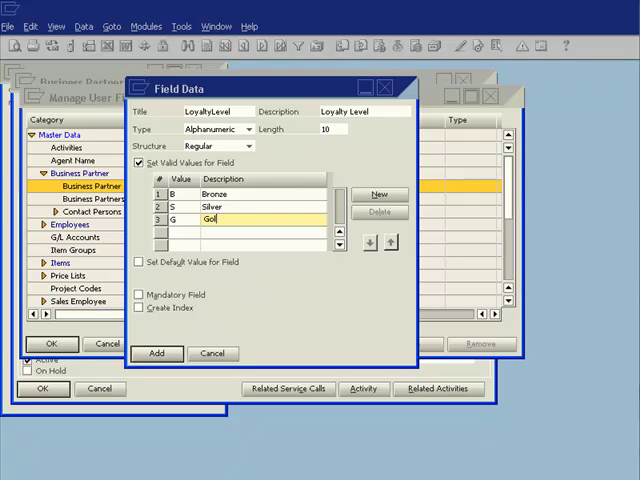
type("d")
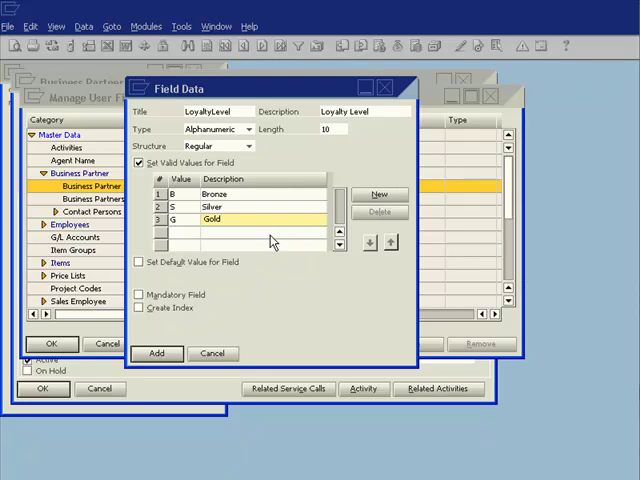
left_click(140, 262)
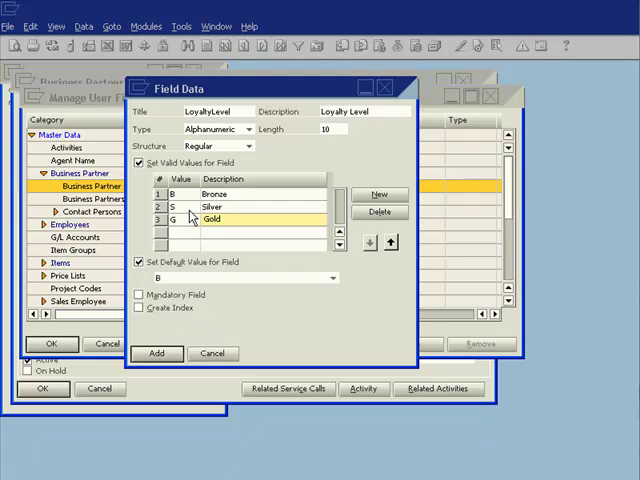
- Add the LoyaltyLevel field and confirm the database structure change
left_click(156, 352)
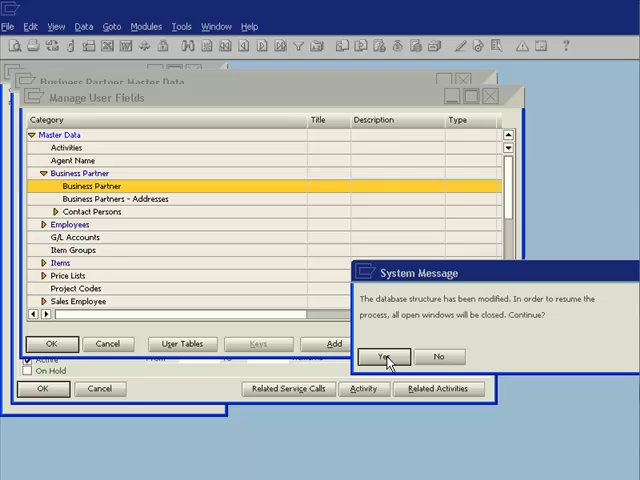
left_click(384, 356)
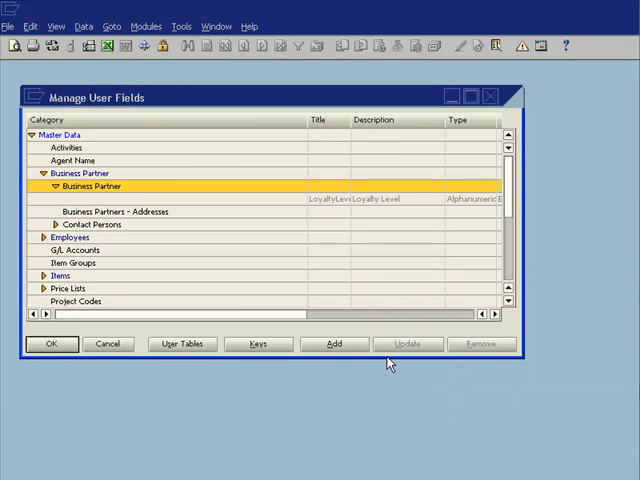
mouse_move(84, 350)
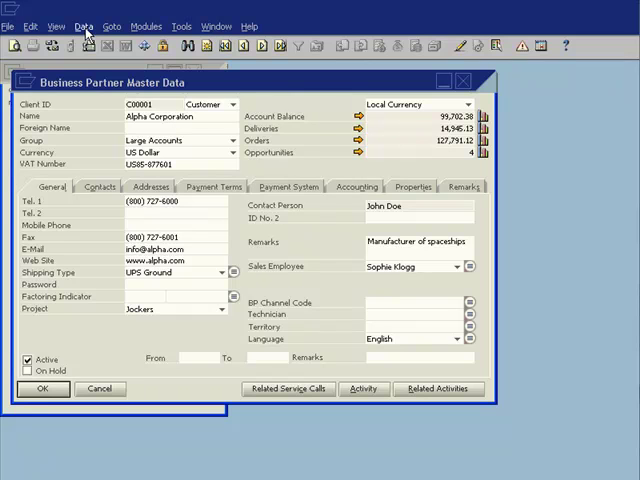
- Show user-defined fields on Alpha Corporation and set Loyalty Level to Silver
left_click(56, 26)
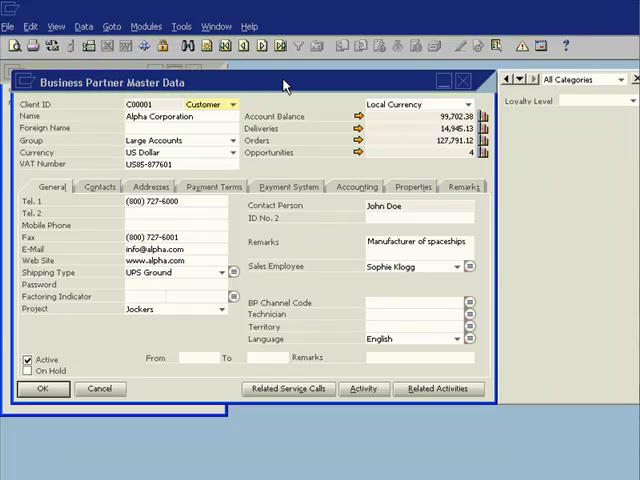
mouse_move(576, 108)
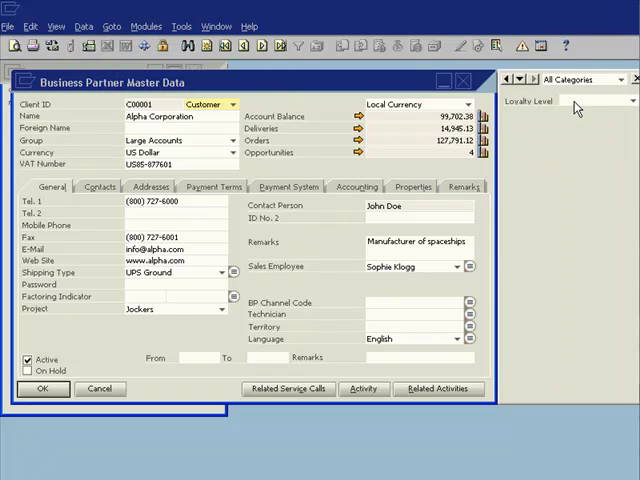
left_click(632, 100)
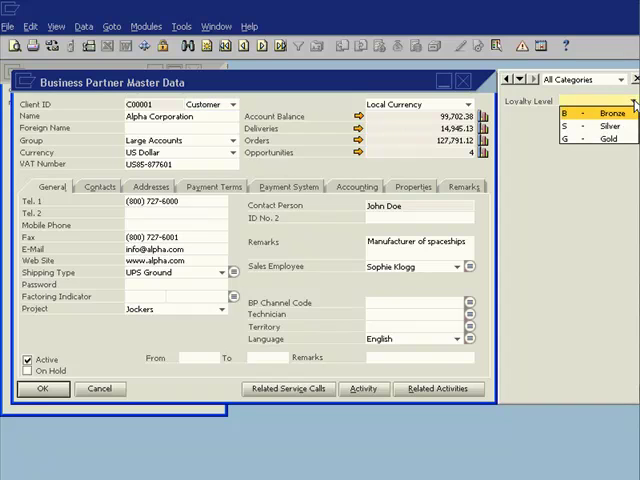
left_click(596, 126)
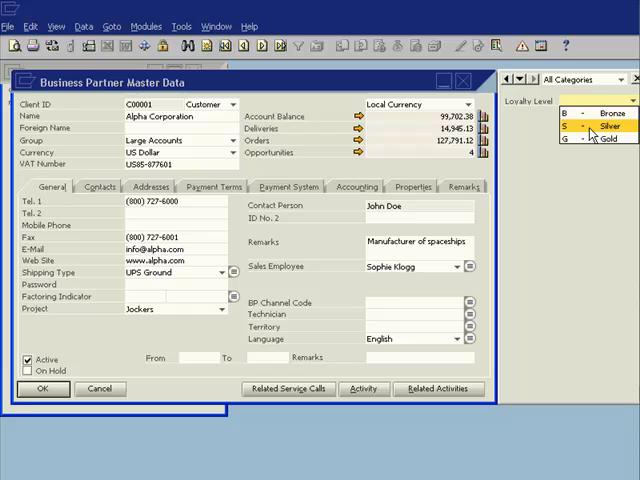
left_click(592, 128)
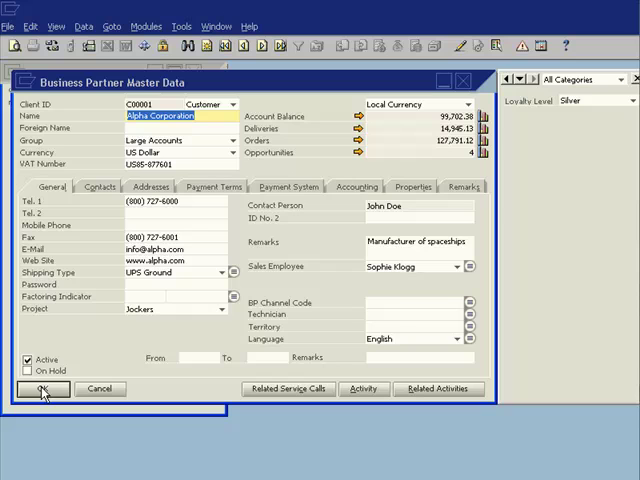
mouse_move(538, 152)
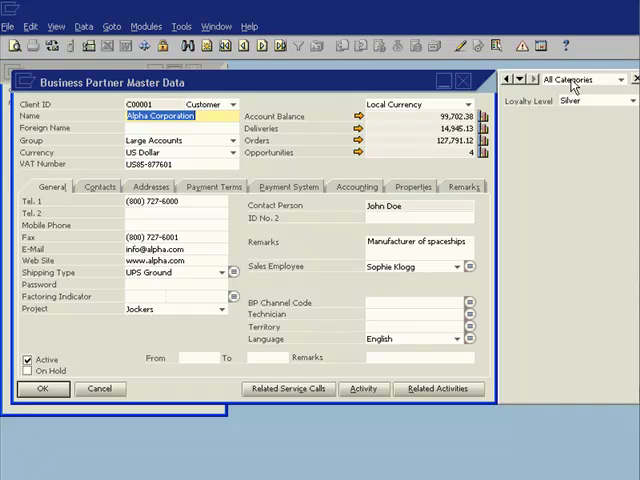
mouse_move(564, 144)
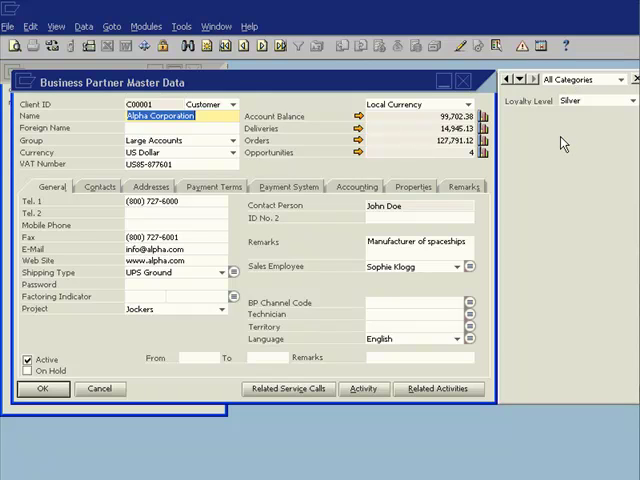
mouse_move(484, 116)
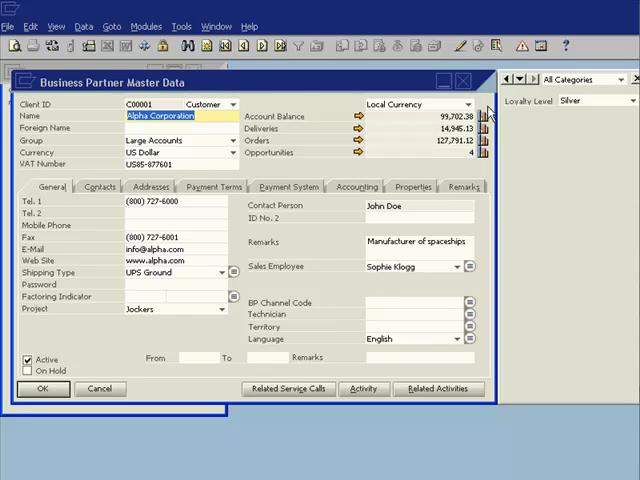